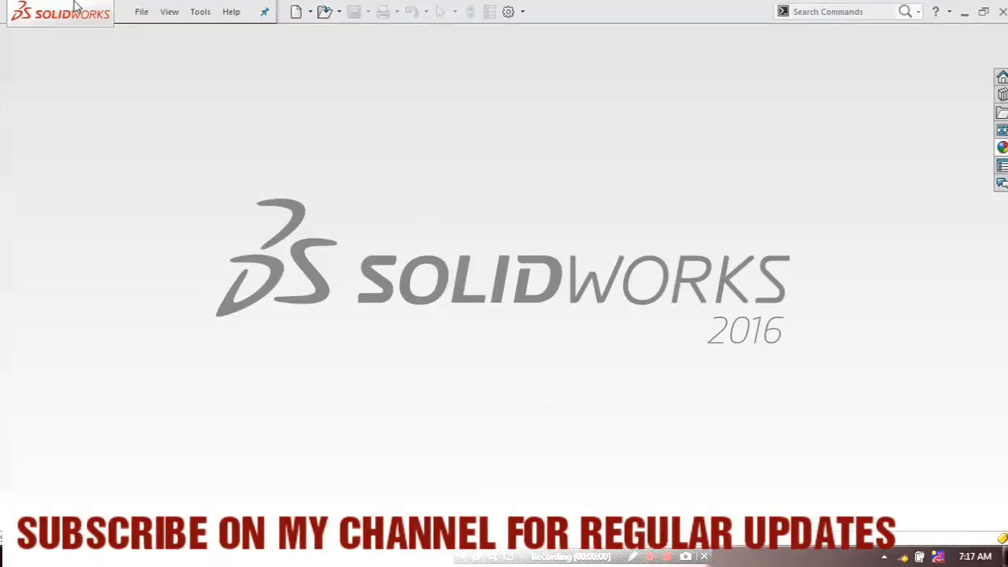
Create a new empty Assembly document from File > New
left_click(142, 11)
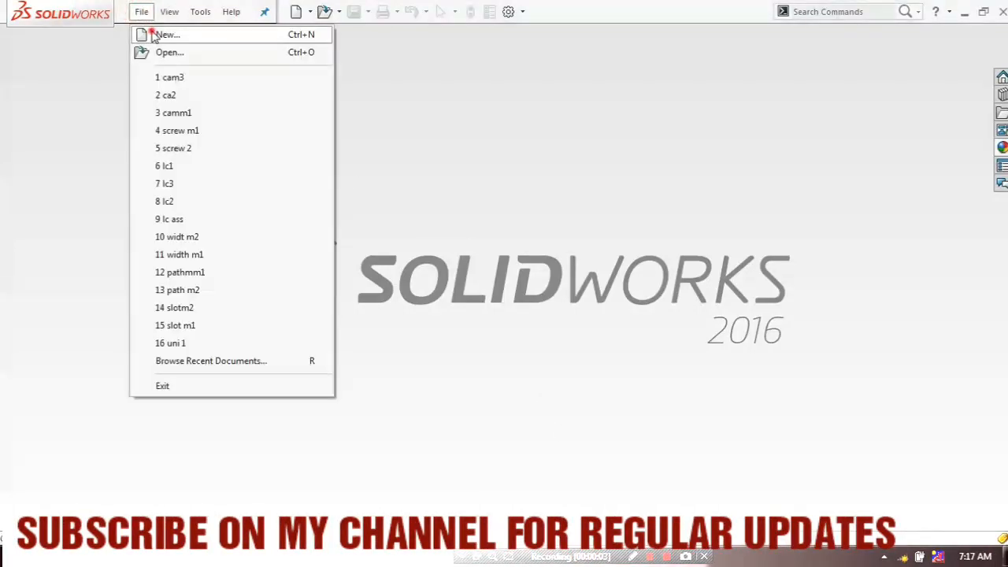
left_click(165, 35)
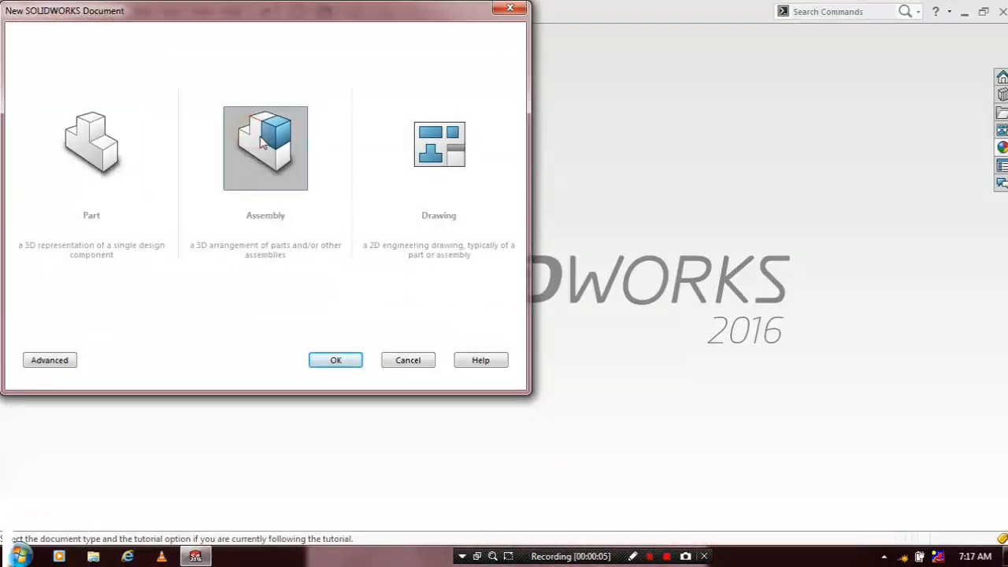
left_click(336, 359)
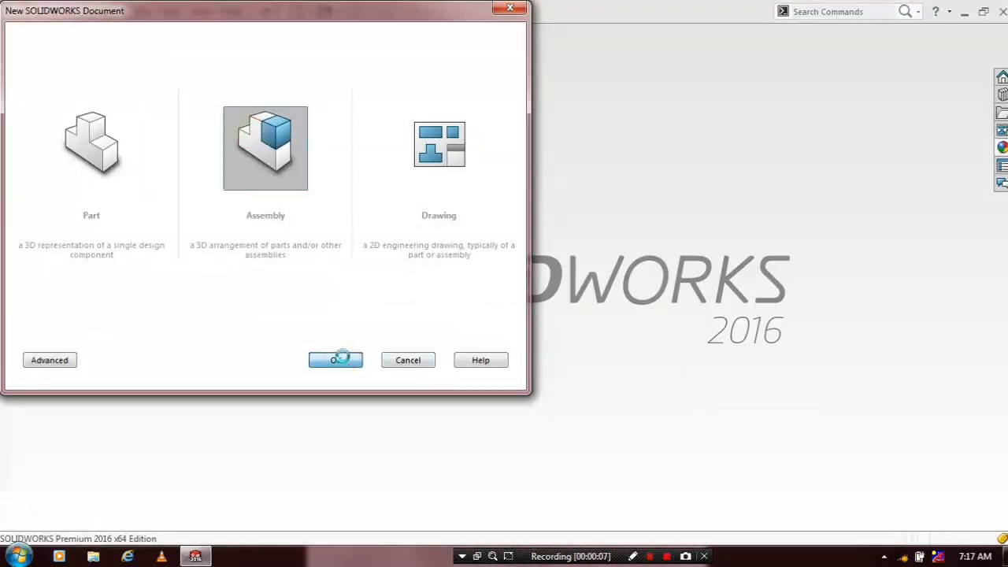
left_click(335, 359)
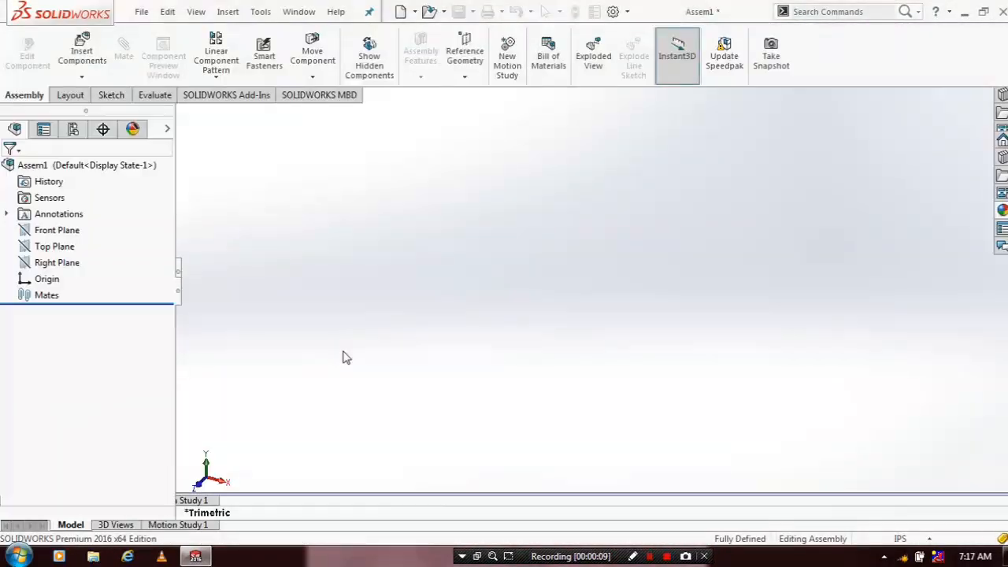
Insert the camm1 base support part and place it as the first component of Assem1
left_click(79, 48)
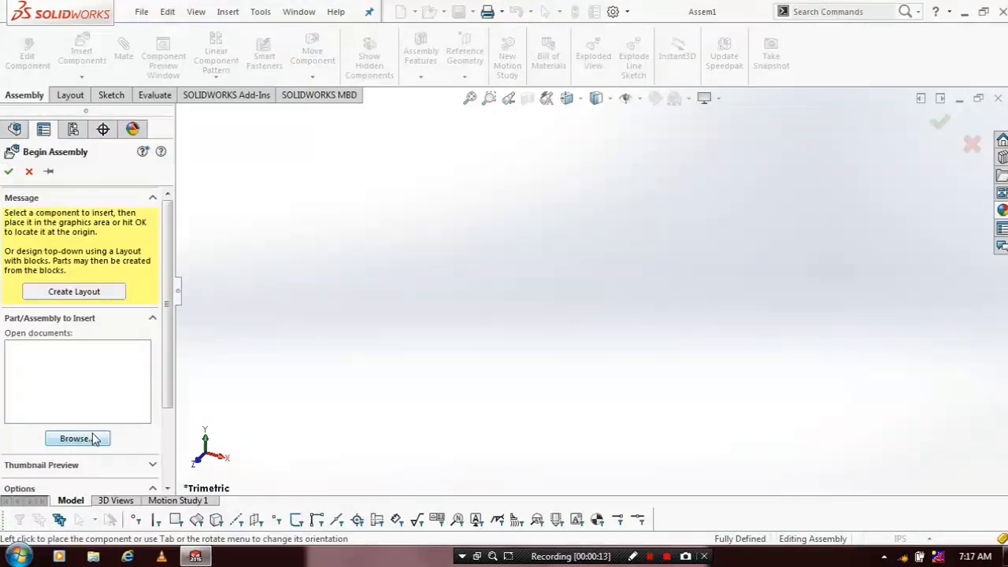
left_click(75, 438)
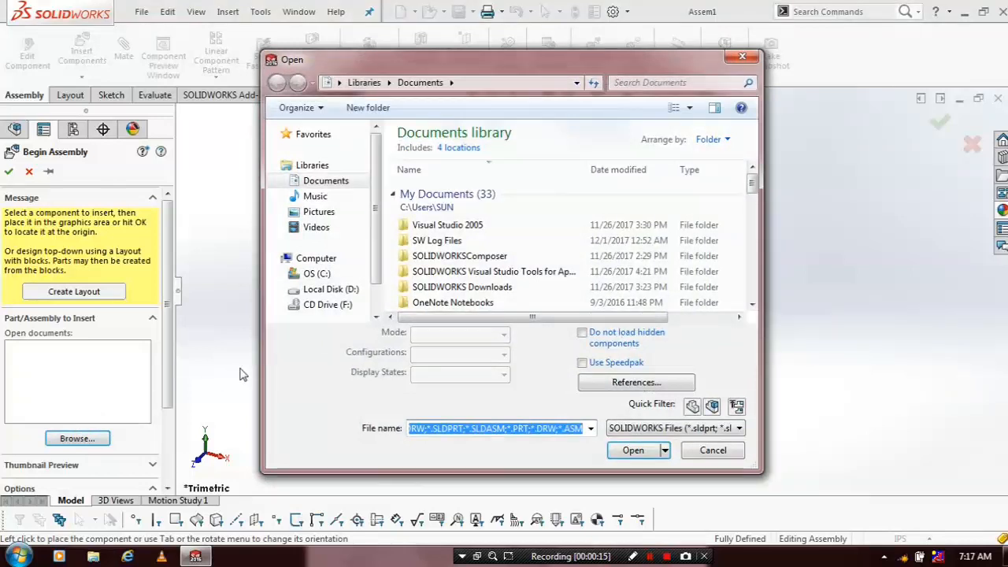
scroll("down", 3)
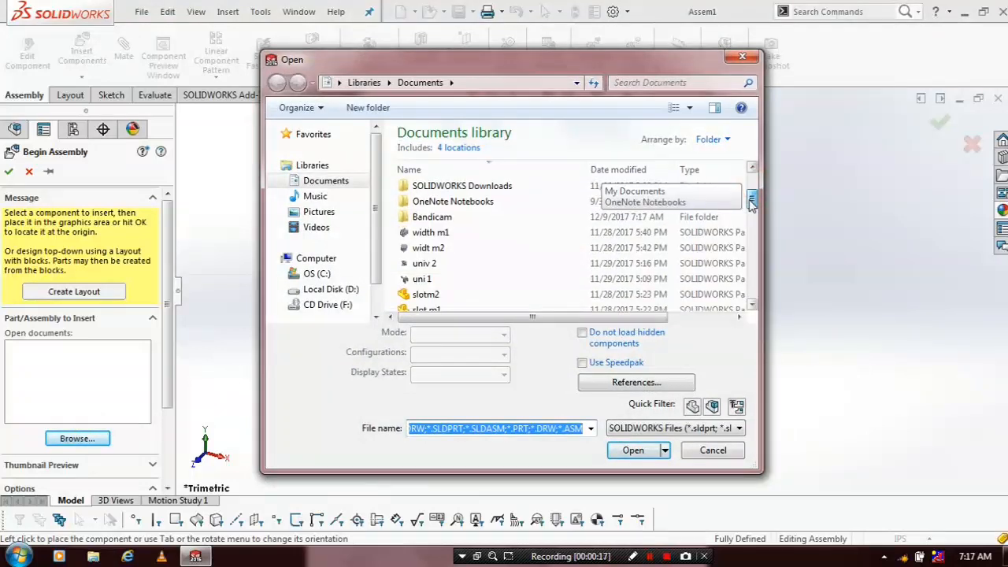
scroll("down", 3)
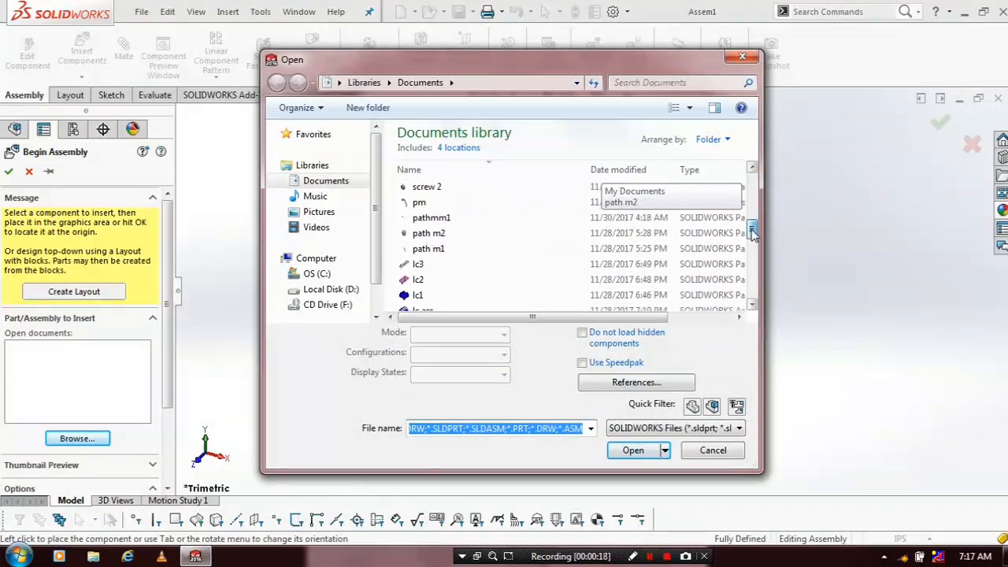
scroll("down", 3)
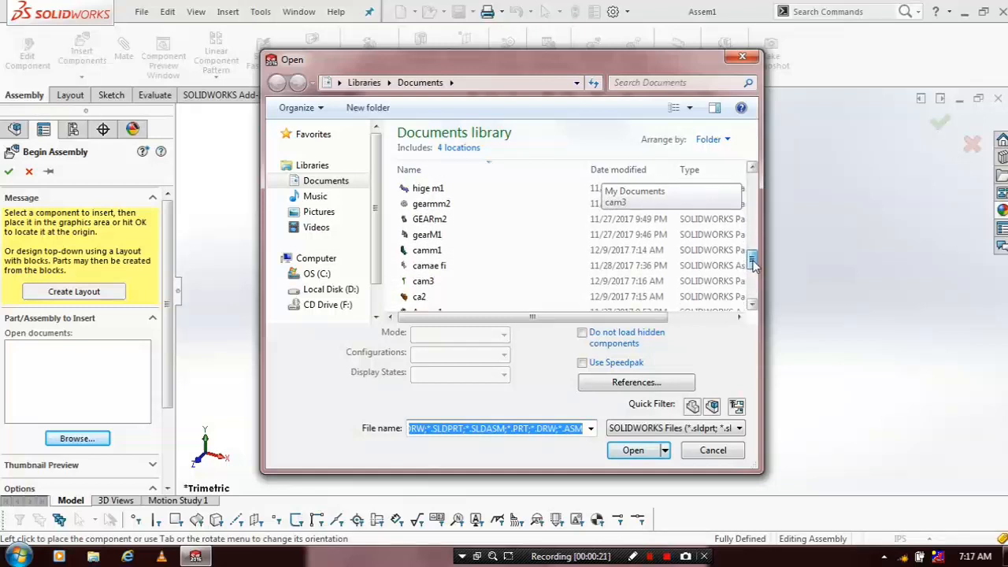
left_click(427, 234)
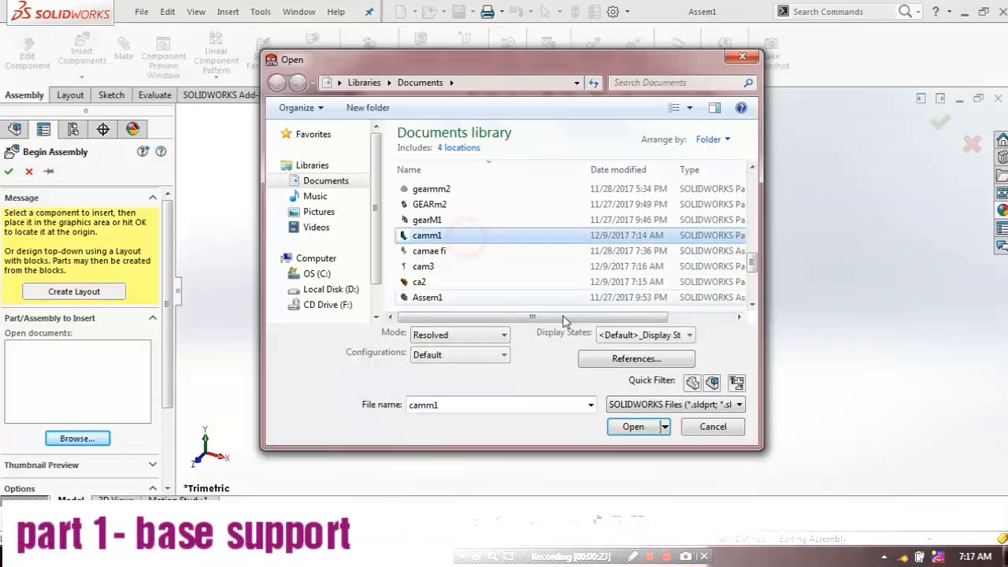
left_click(633, 425)
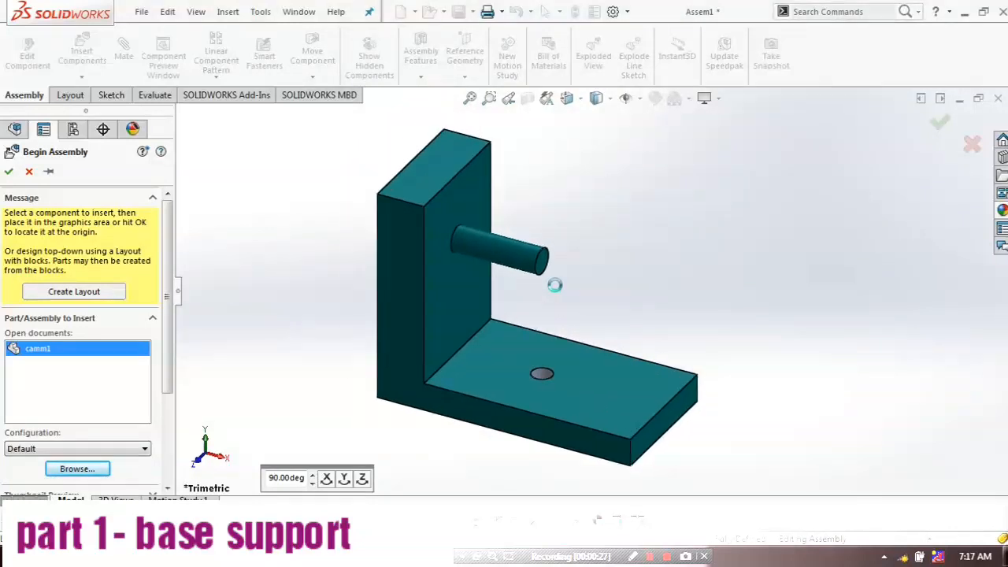
left_click(9, 171)
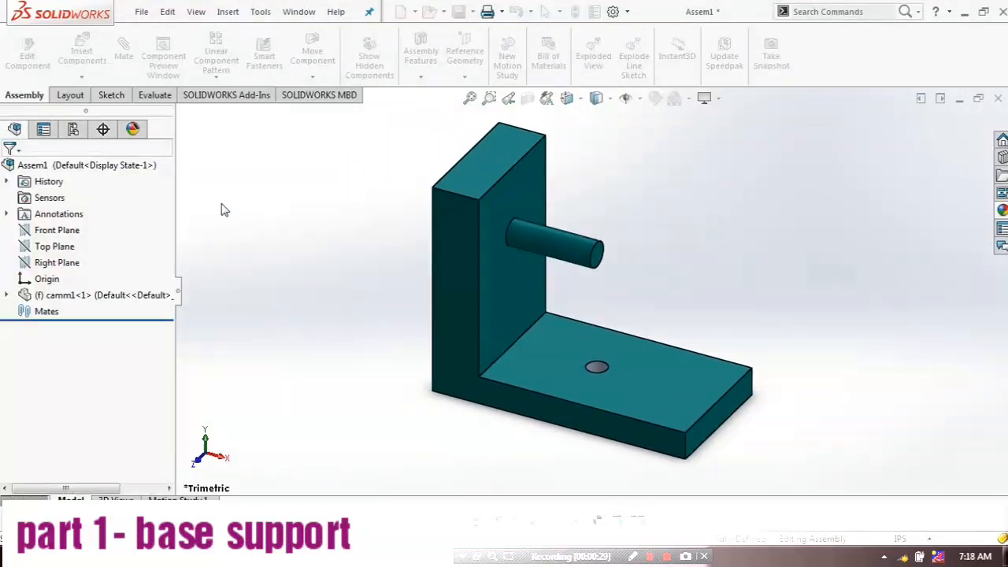
Insert the orange ca2 cam part and place it beside the base support
left_click(79, 46)
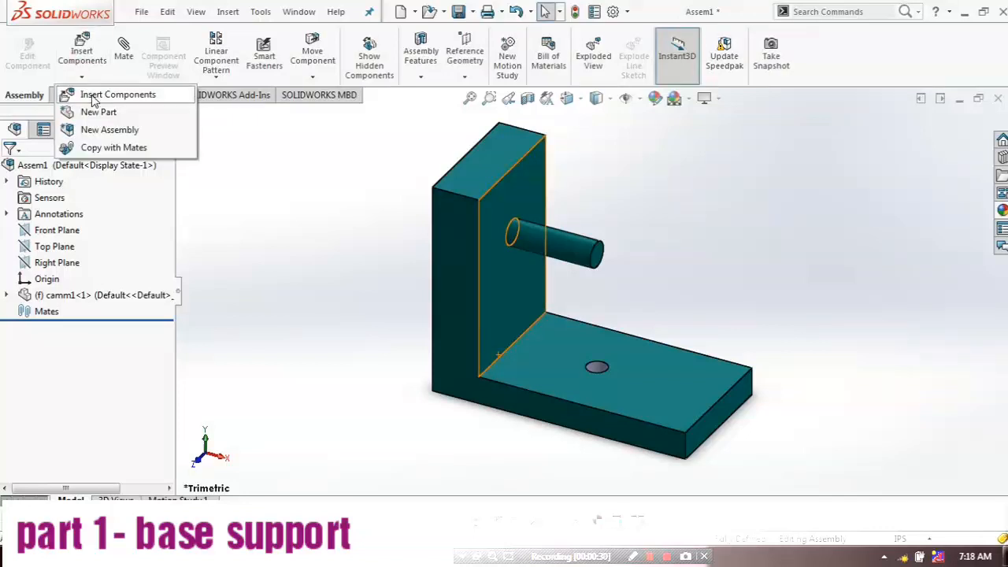
left_click(117, 94)
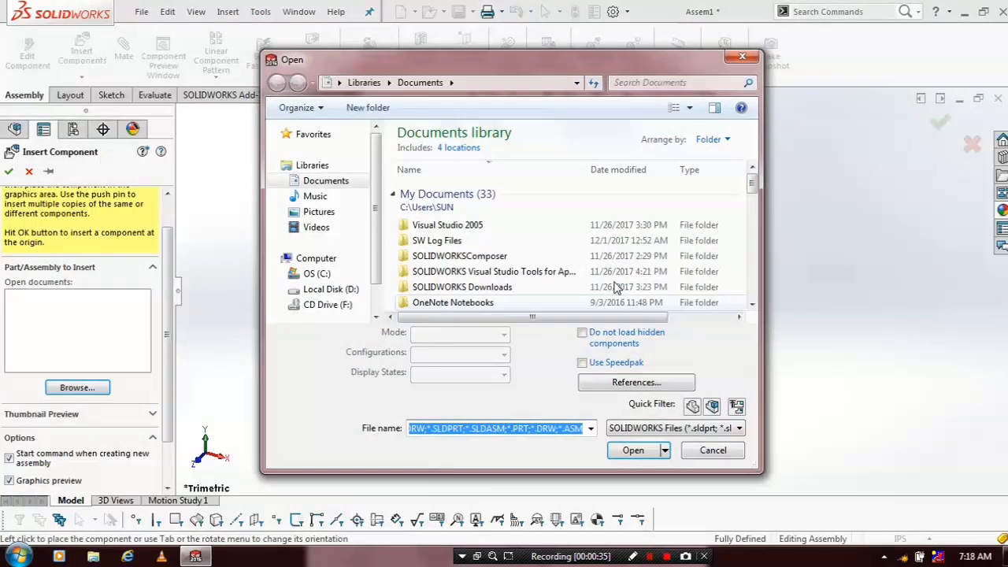
scroll("down", 3)
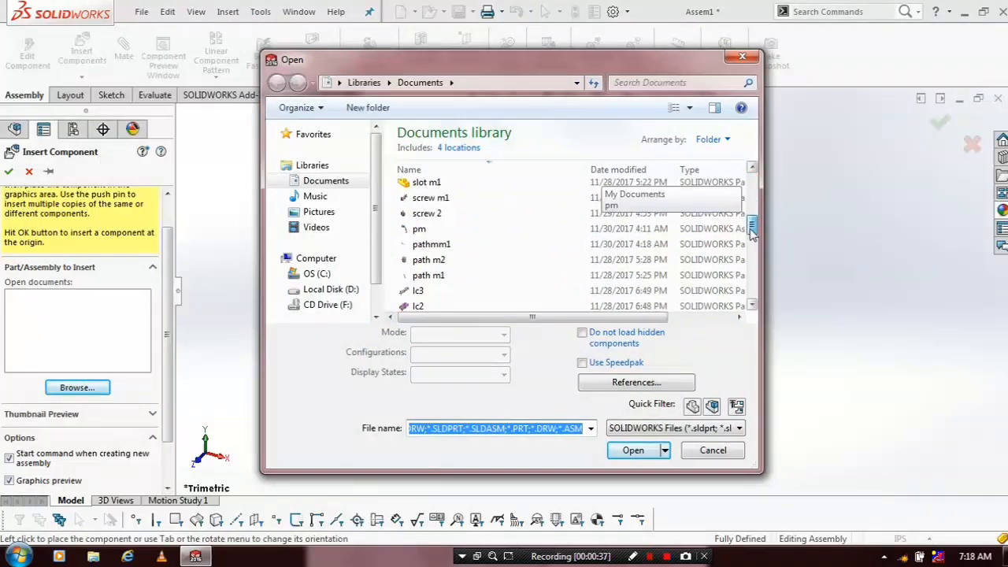
scroll("down", 3)
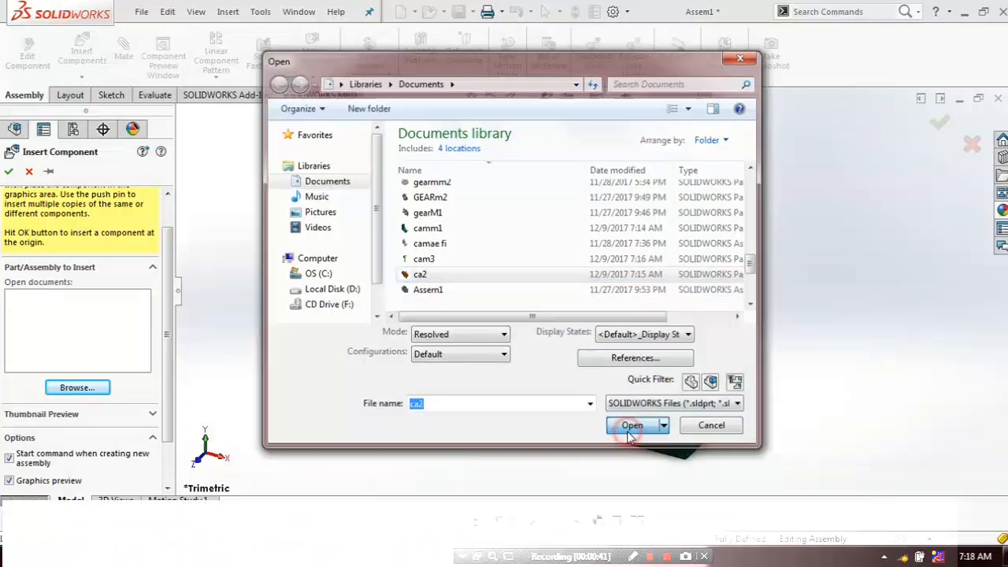
left_click(630, 426)
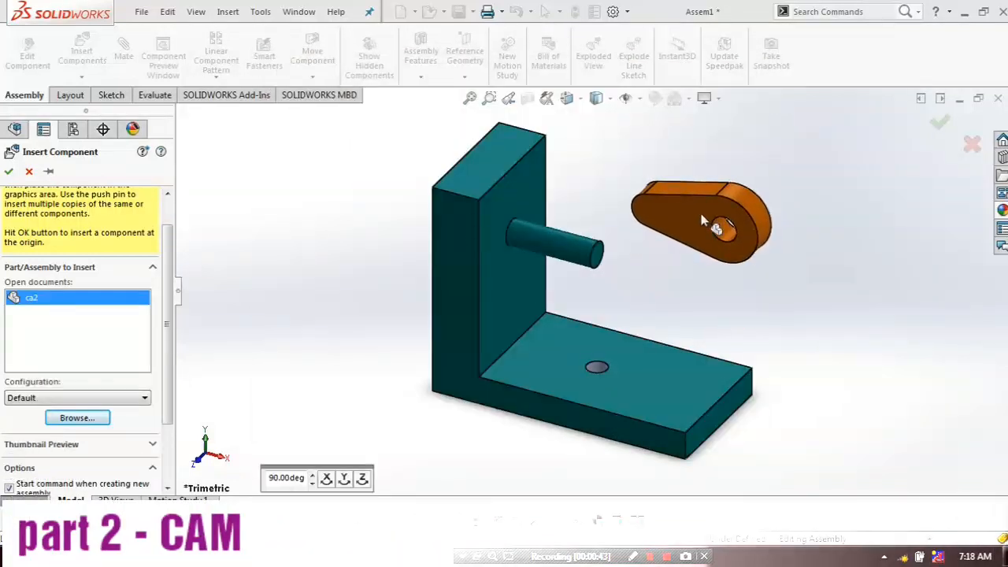
left_click(10, 171)
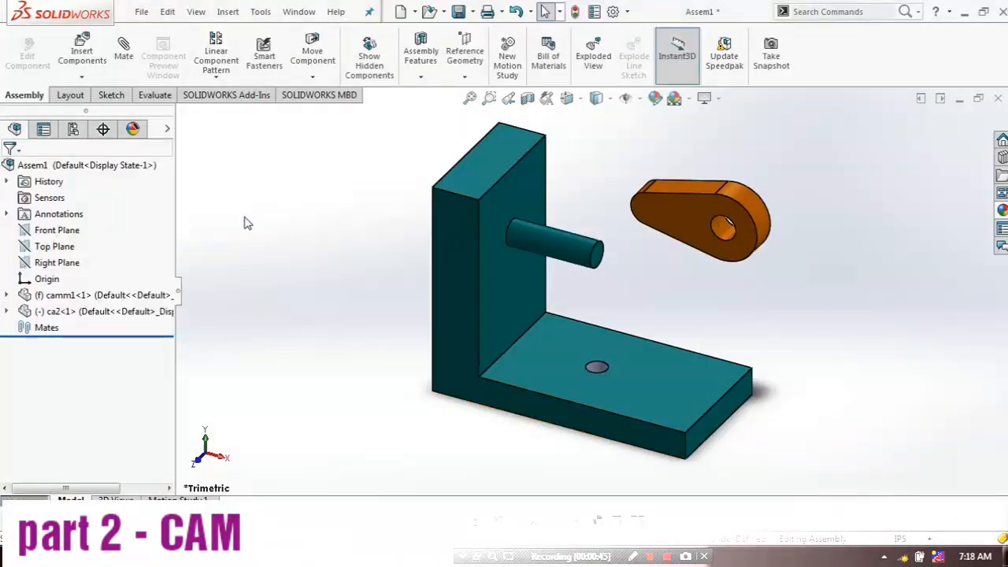
Browse to the green cam3 follower part and bring it into the assembly
left_click(82, 75)
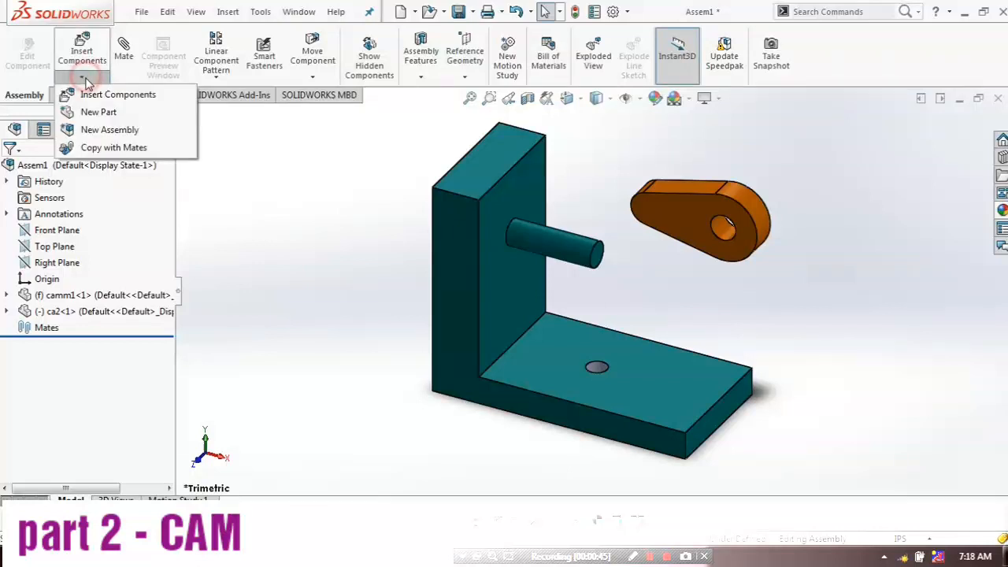
left_click(117, 94)
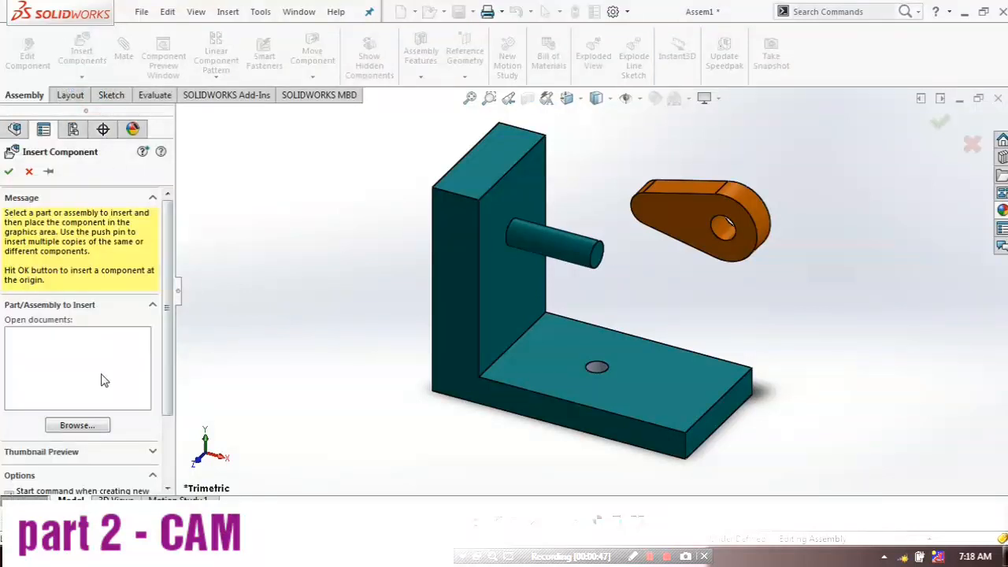
left_click(78, 425)
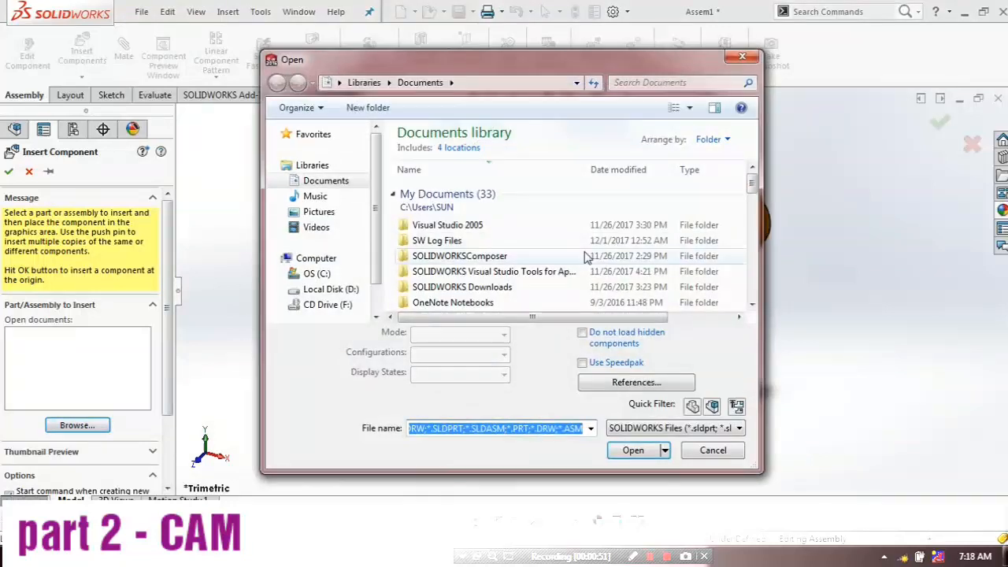
scroll("down", 3)
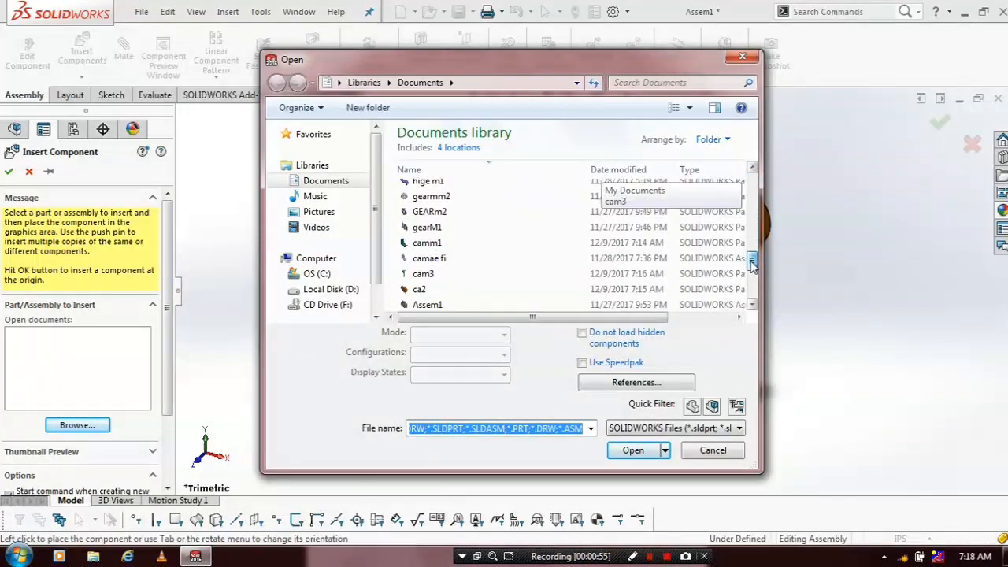
scroll("down", 3)
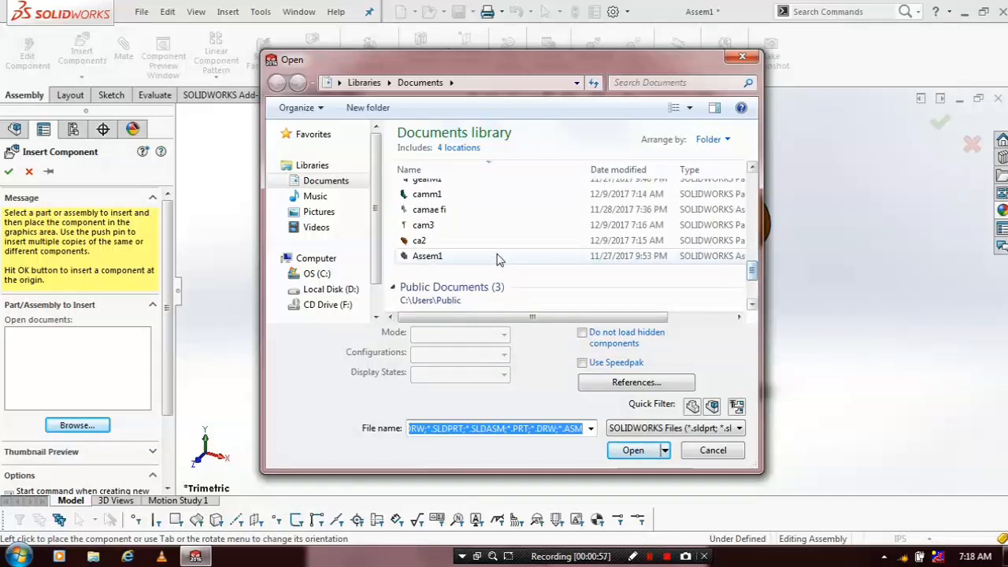
left_click(422, 223)
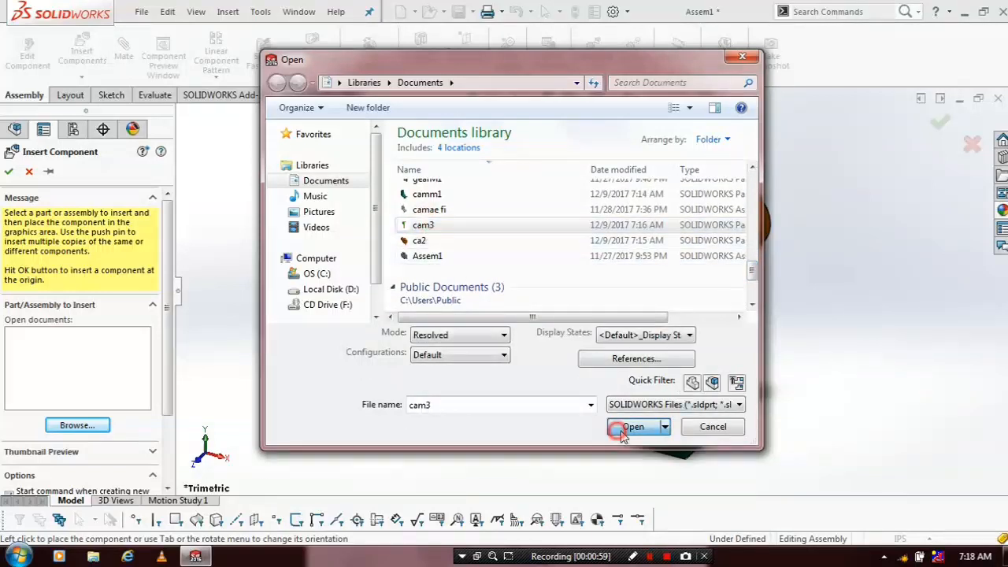
left_click(630, 427)
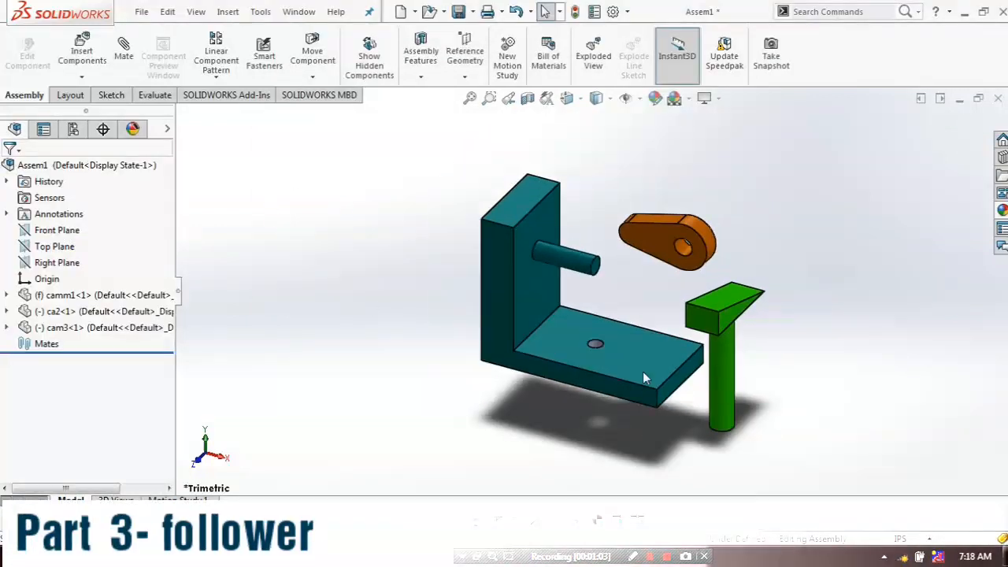
left_click_drag(644, 378, 717, 296)
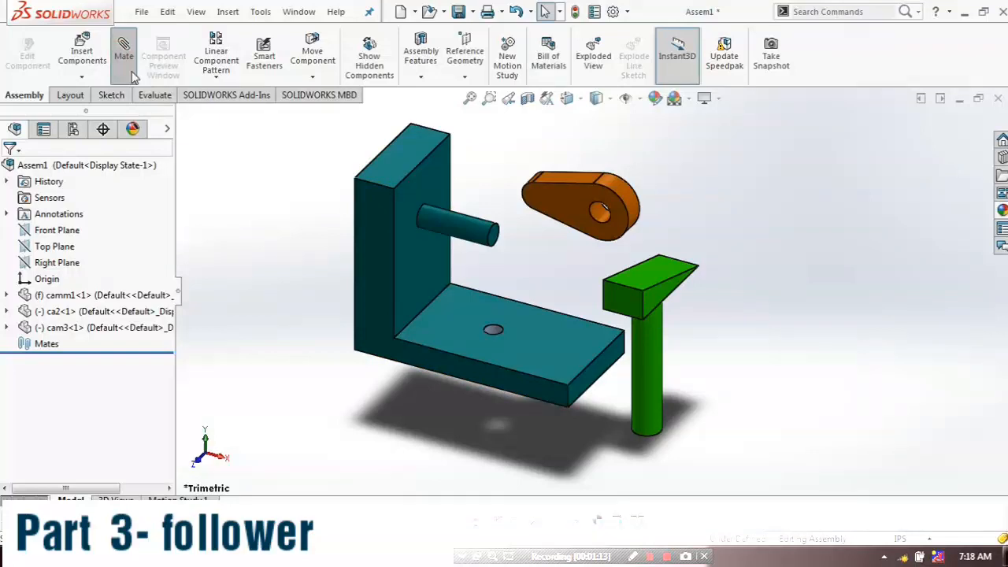
Mate the cam's hole face concentric with the bracket's round shaft face
left_click(123, 48)
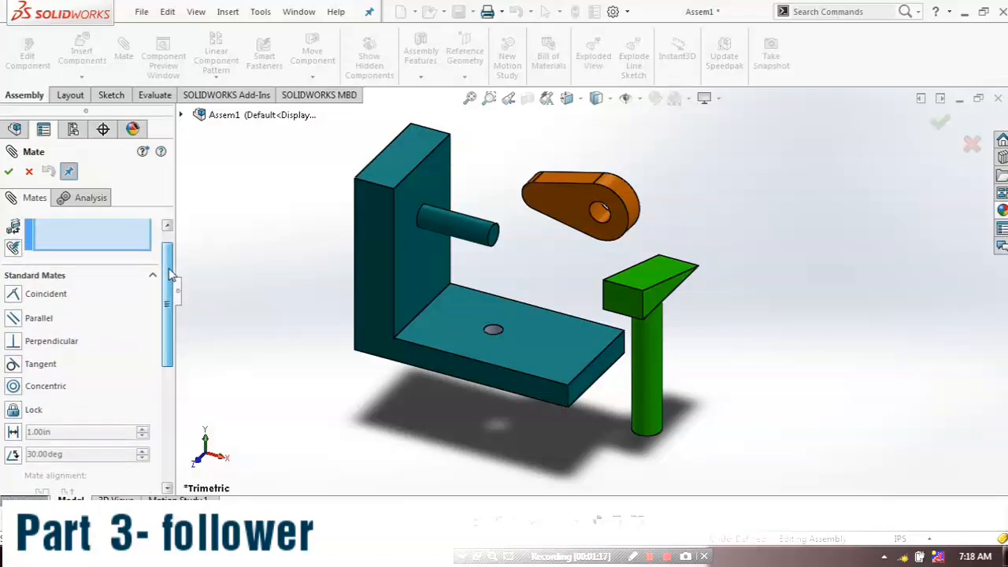
left_click(465, 233)
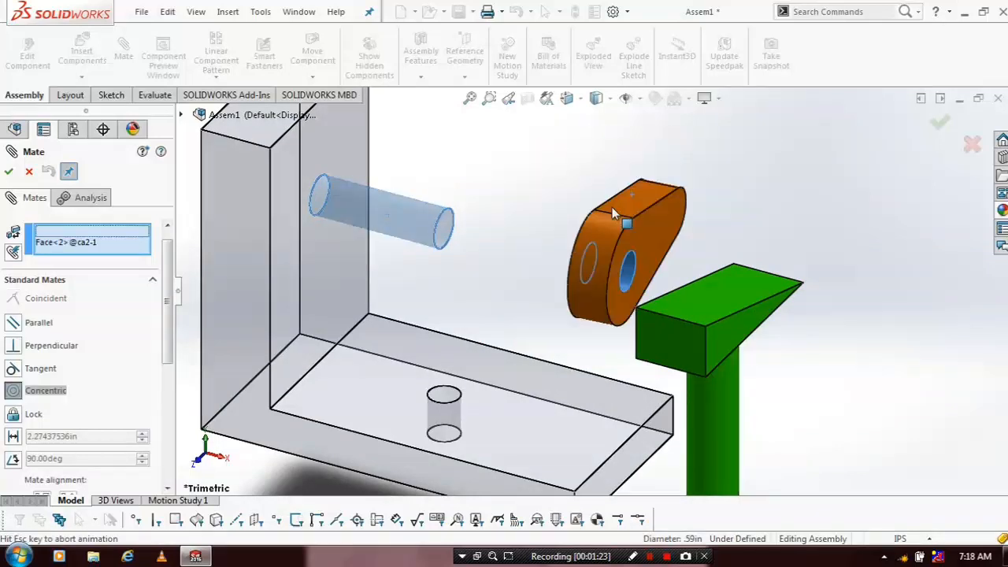
left_click(627, 224)
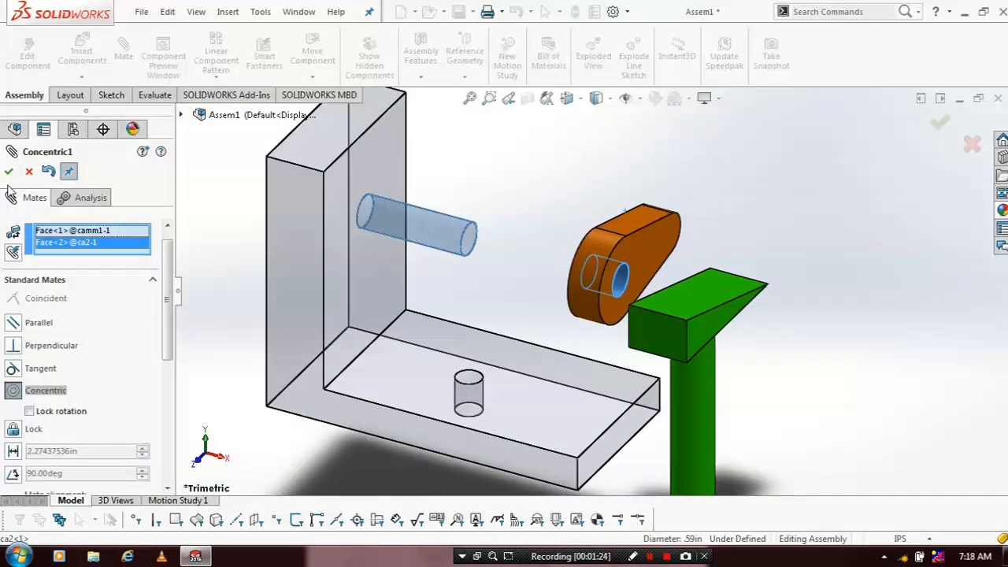
mouse_move(9, 172)
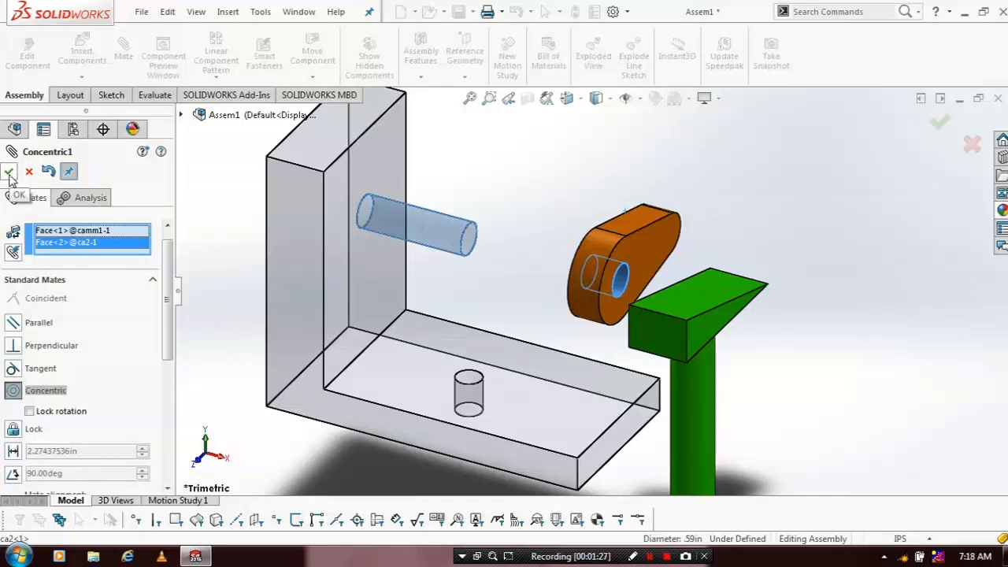
left_click(9, 172)
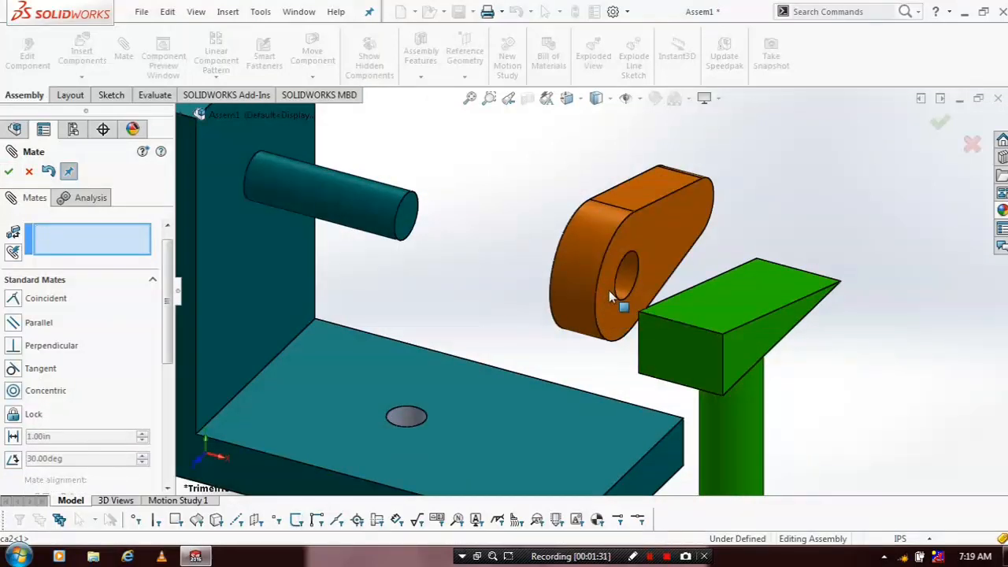
Mate the cam's flat face coincident with the shaft's end face
left_click(406, 223)
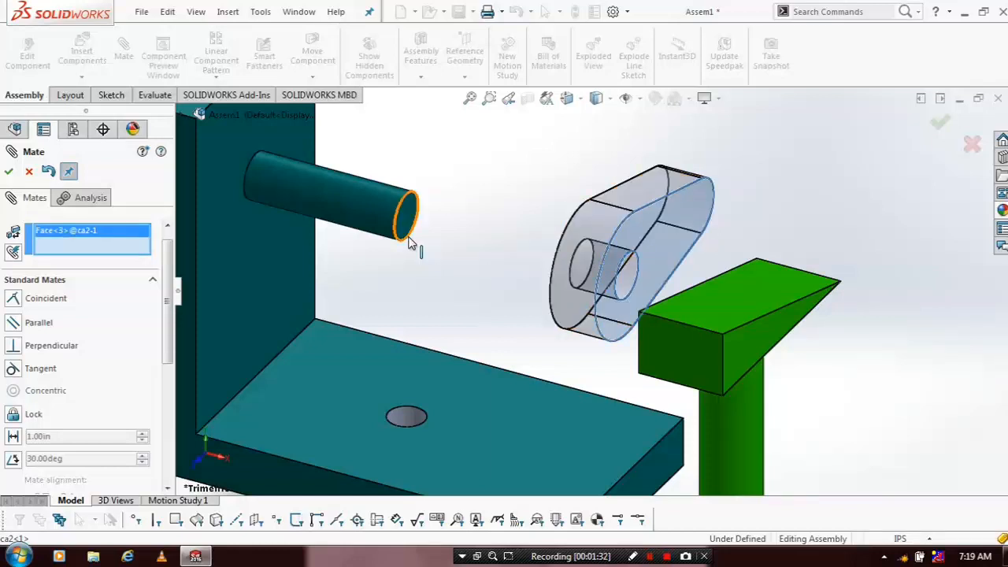
left_click(400, 228)
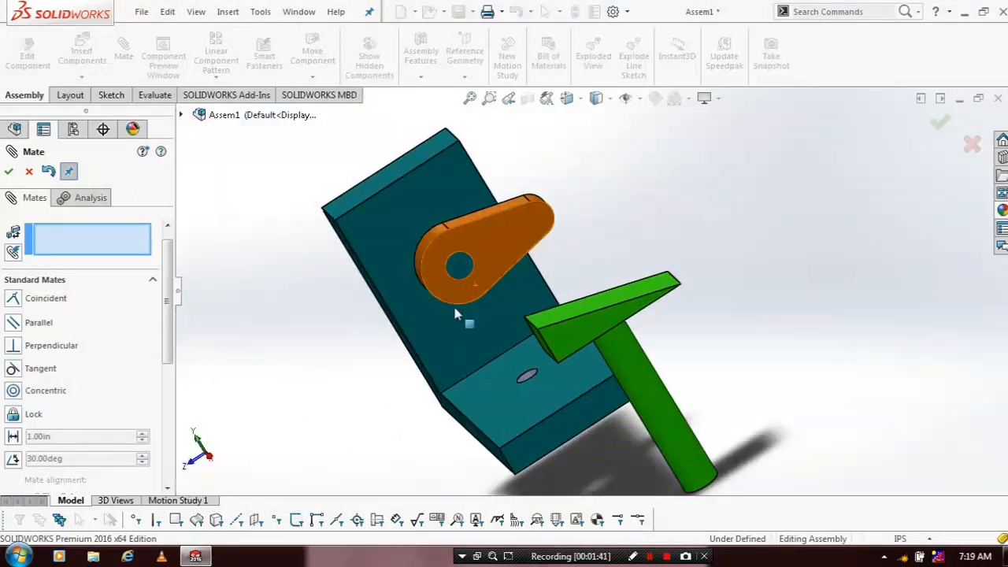
Orbit the assembly to see the follower and the hole in the bracket base
left_click_drag(469, 323, 685, 386)
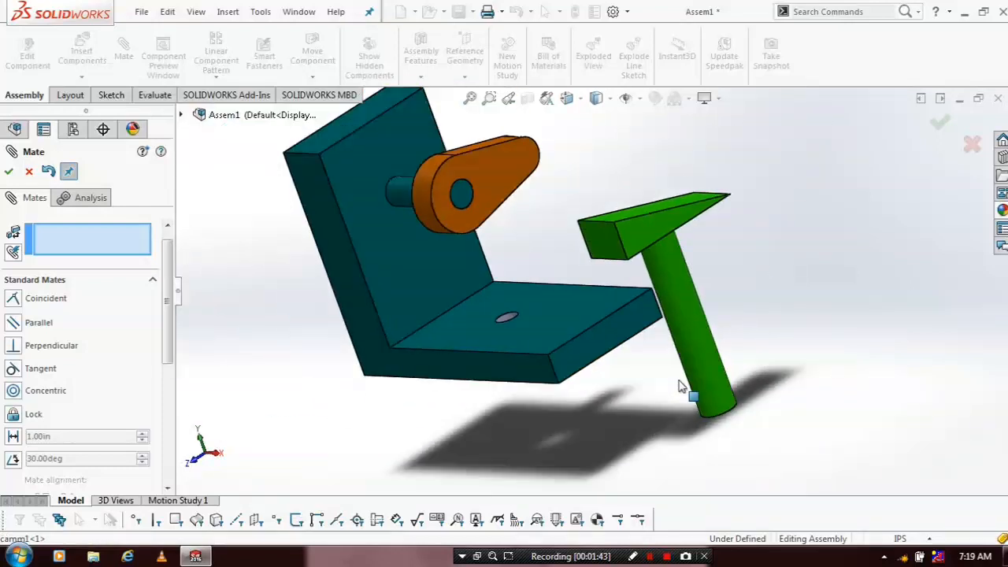
mouse_move(709, 385)
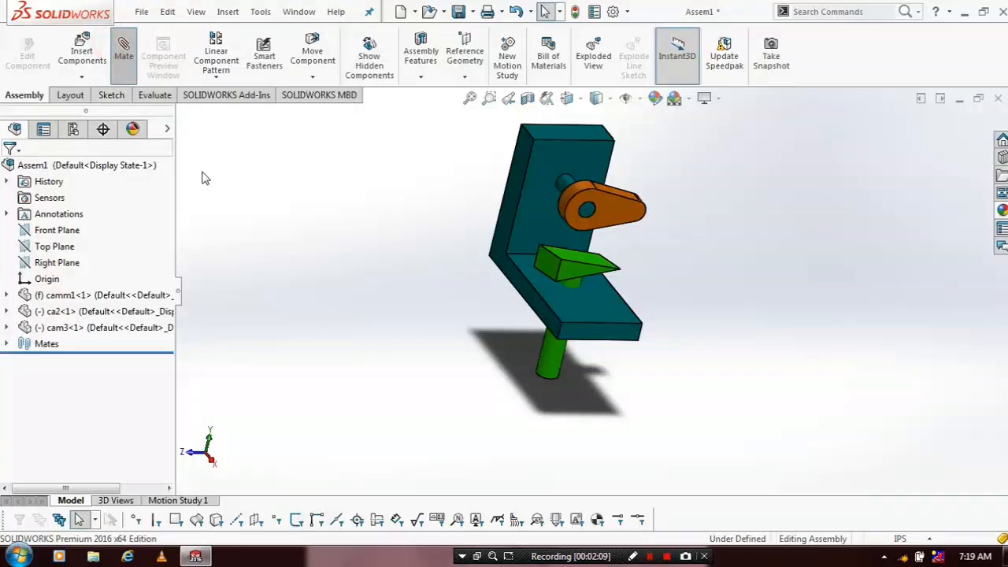
Start a new mate and expand the Mechanical Mates group
left_click(123, 44)
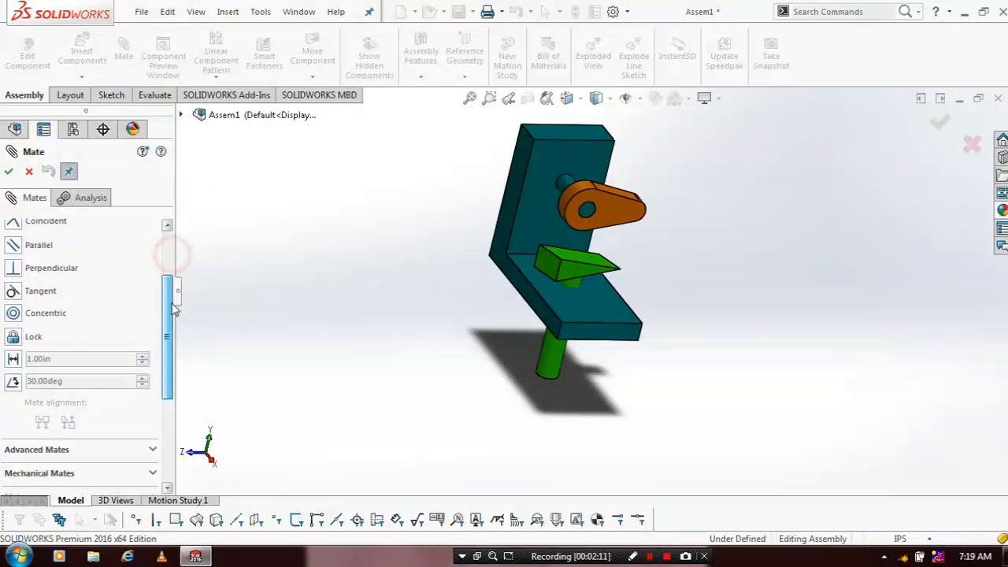
scroll("down", 3)
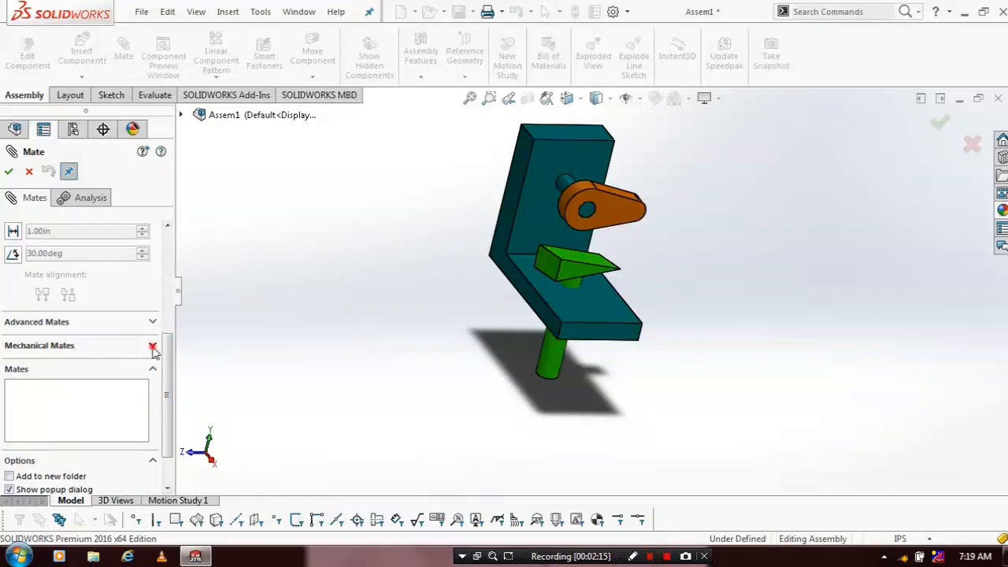
left_click(152, 346)
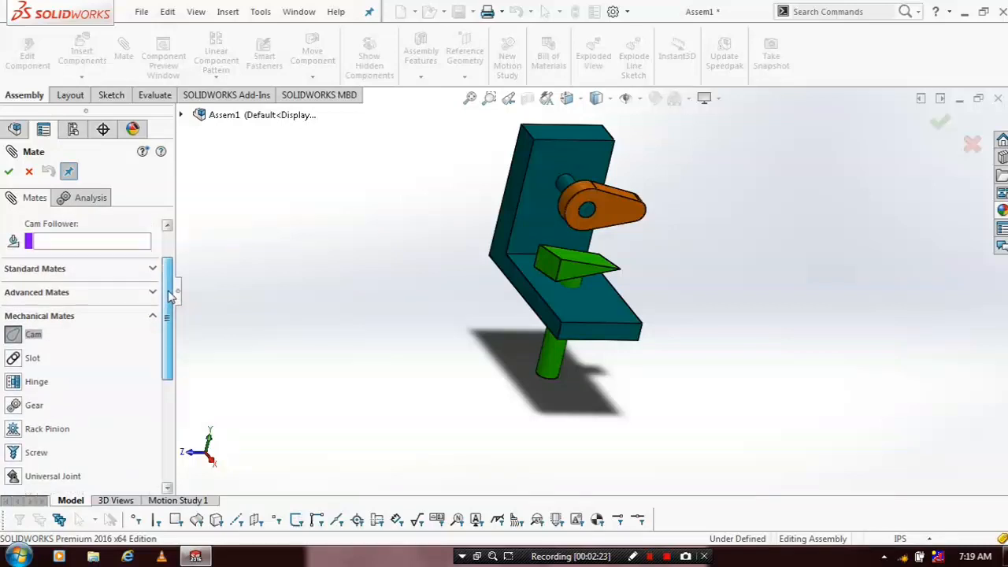
Apply a Cam mate: cam outer profile as Cam Path, follower top face as Cam Follower
left_click(33, 334)
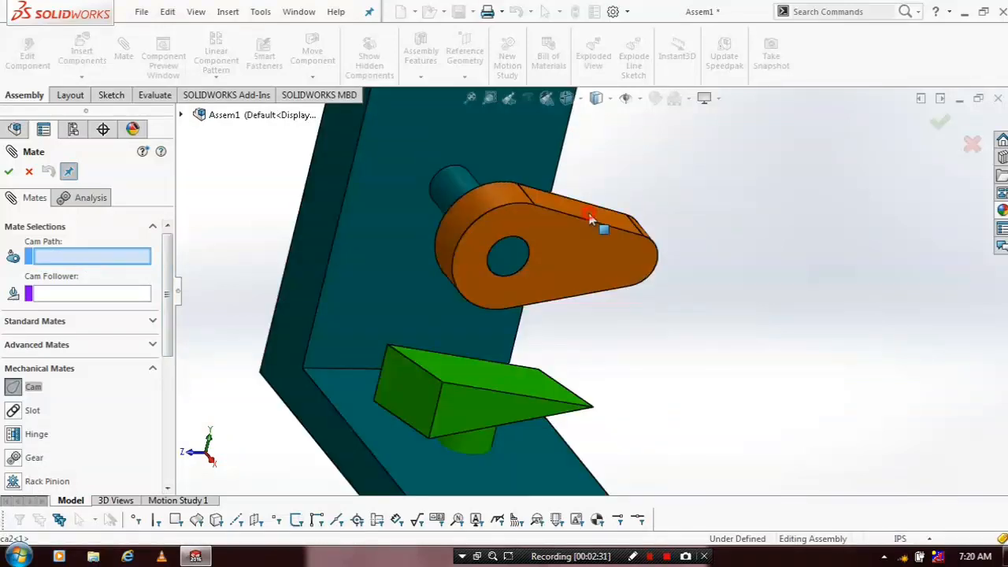
left_click(591, 220)
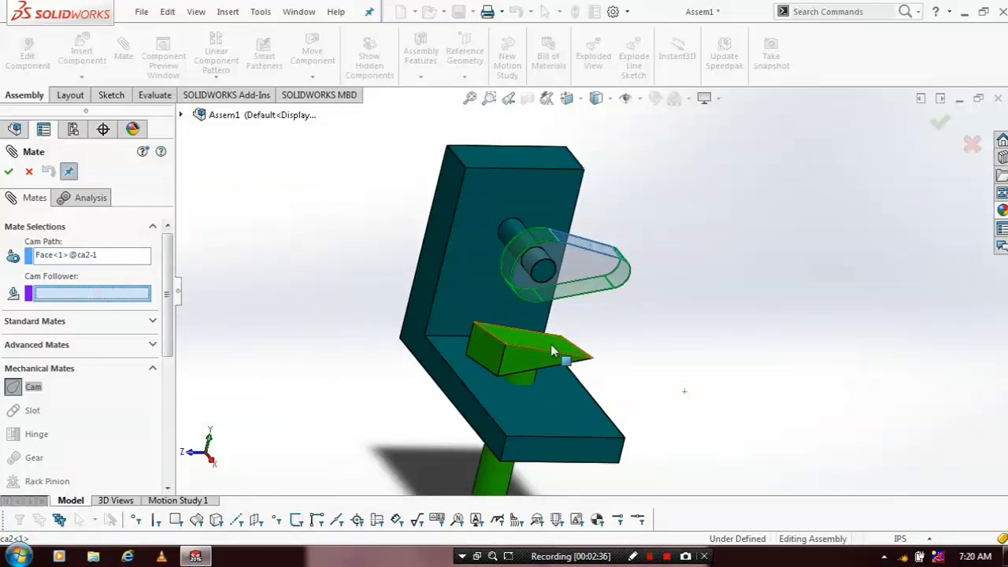
left_click(553, 350)
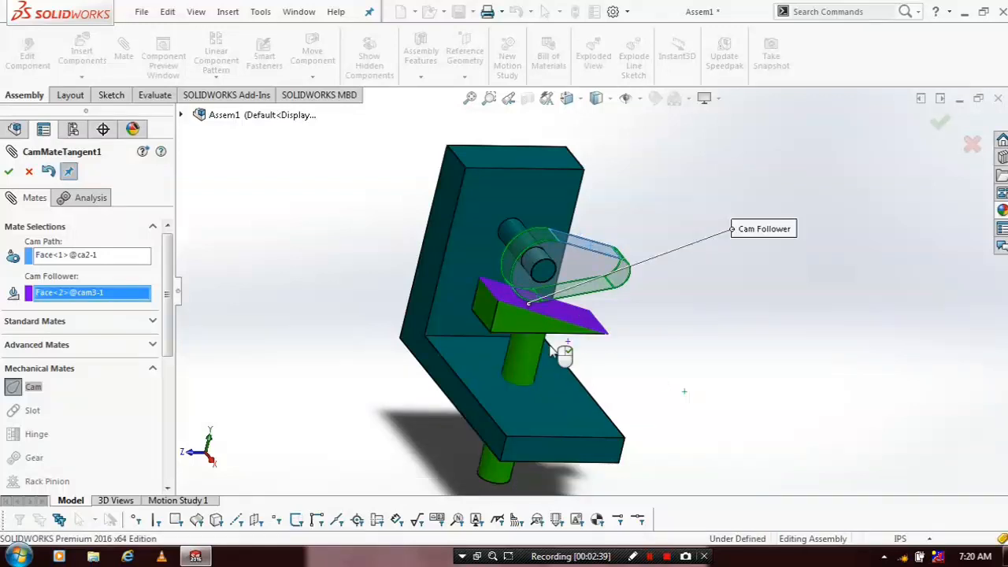
left_click_drag(559, 349, 703, 347)
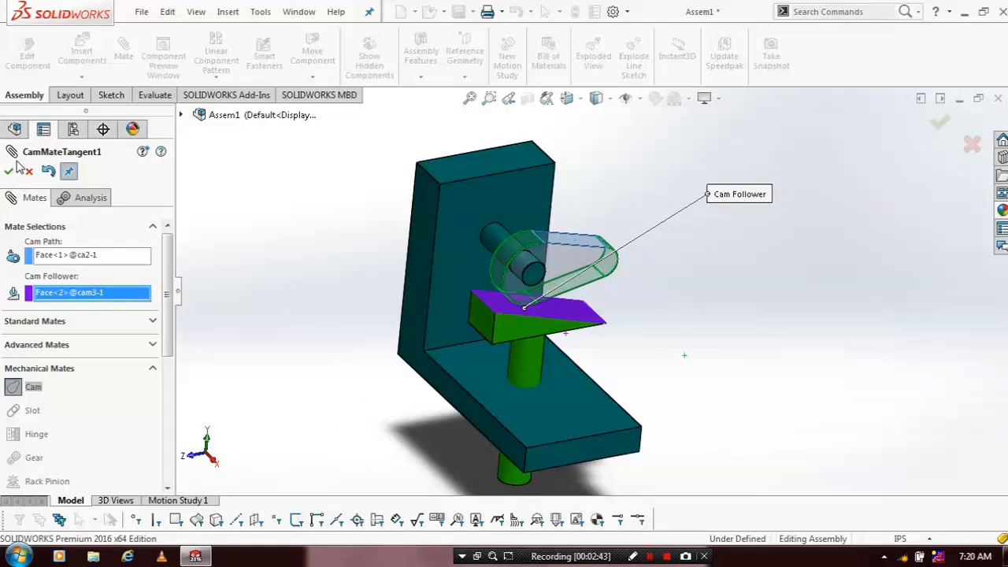
left_click(9, 172)
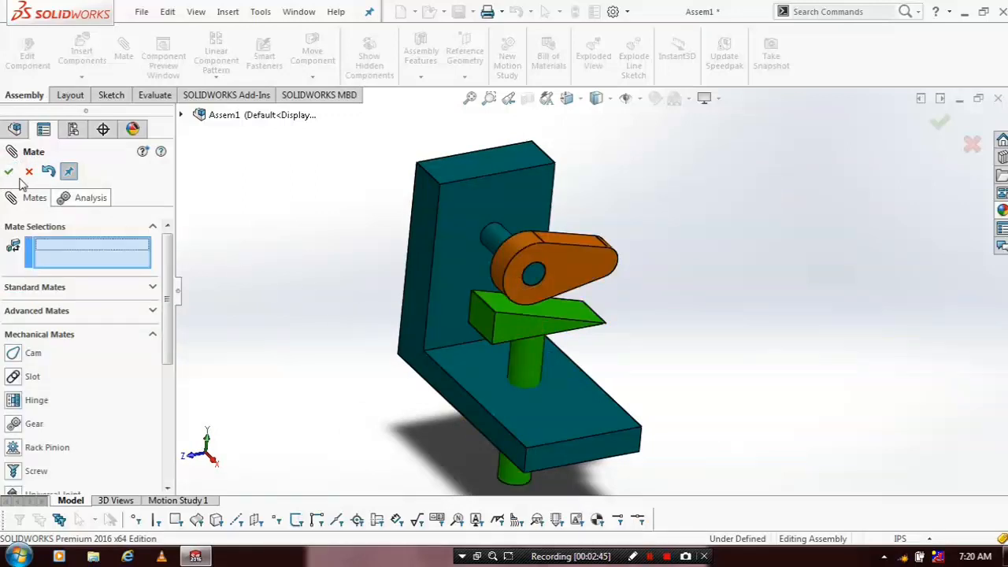
left_click(10, 171)
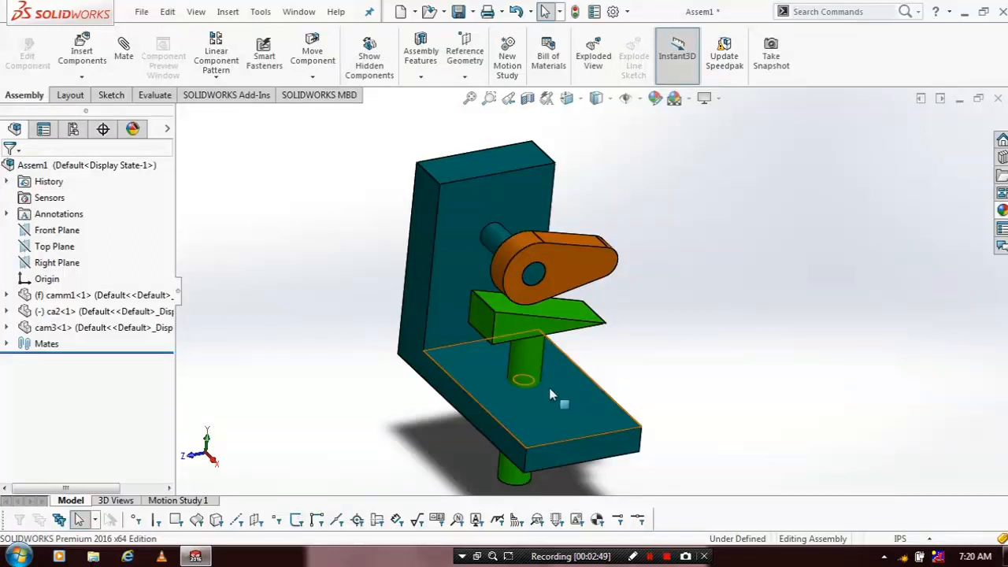
mouse_move(510, 413)
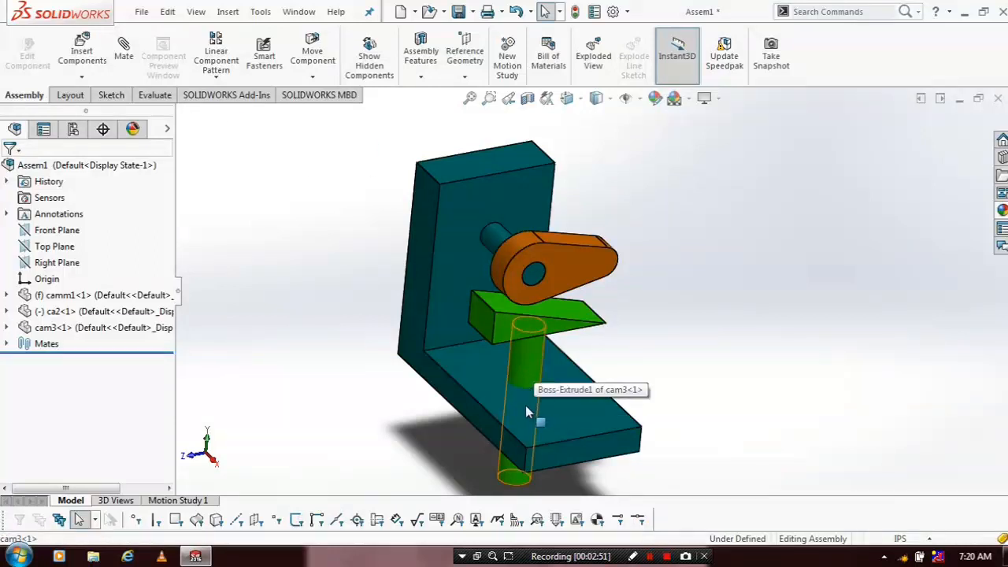
Drag the cam around its shaft and watch the follower rise and fall
left_click(520, 370)
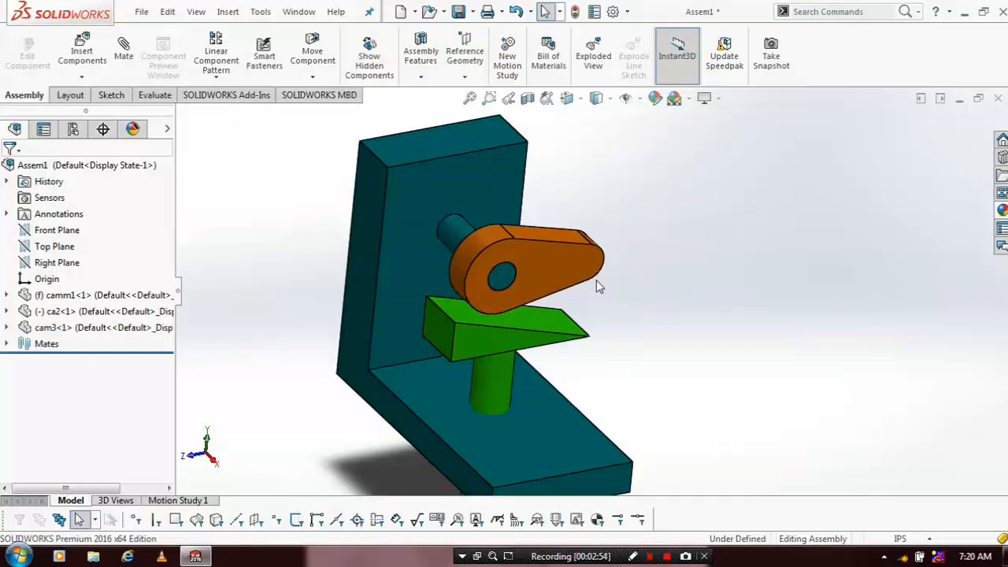
left_click(527, 267)
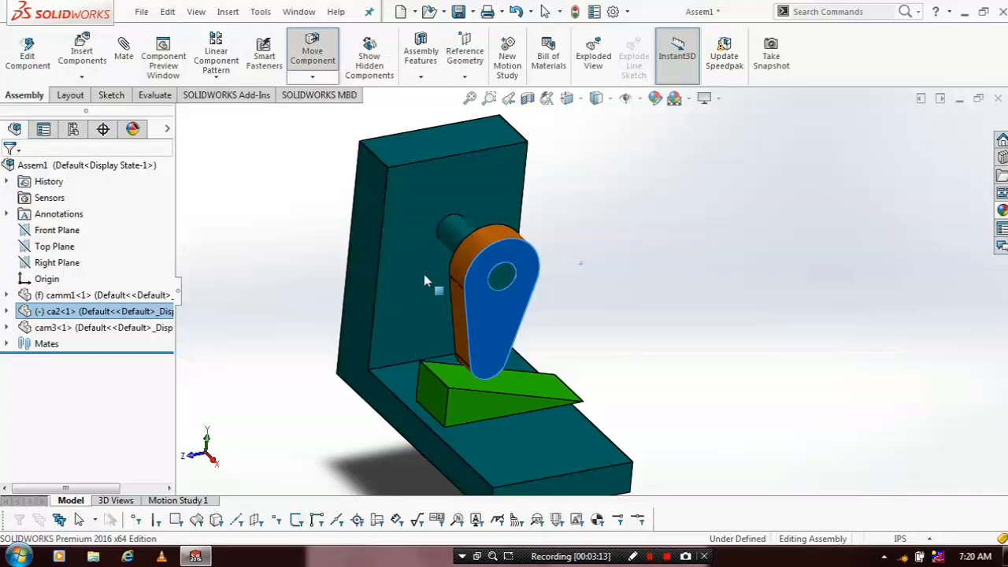
left_click_drag(438, 291, 555, 313)
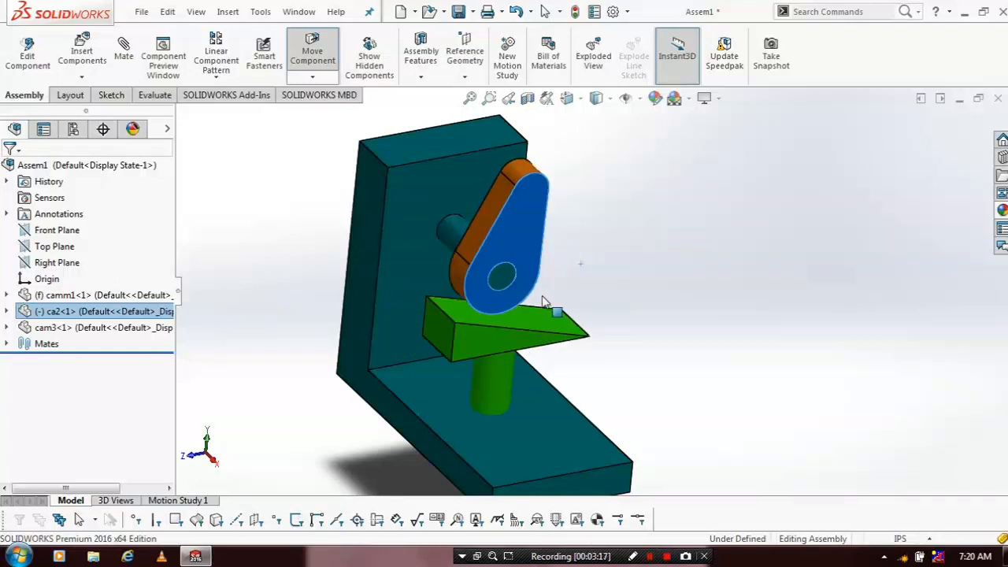
left_click_drag(554, 312, 558, 356)
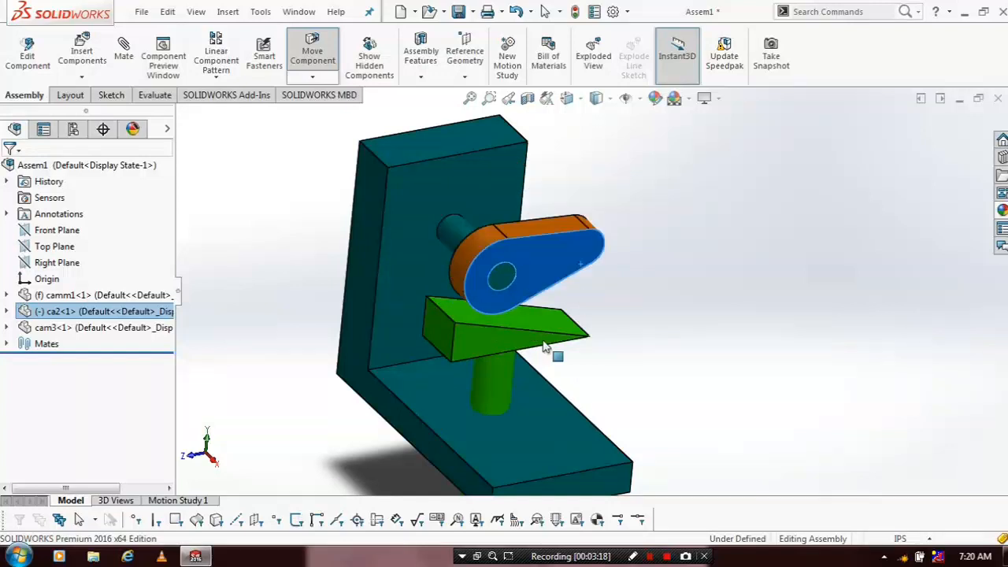